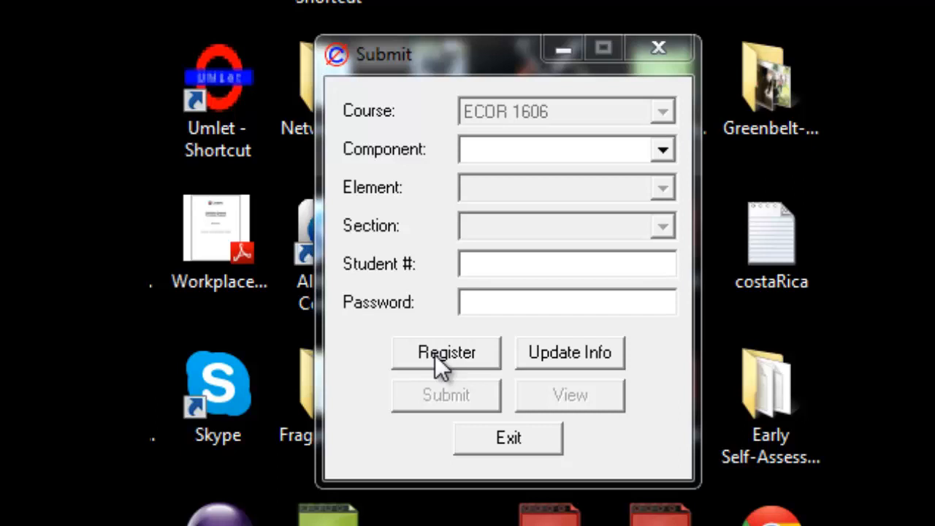
Enter student number 100123456 in the Student # field
click(566, 263)
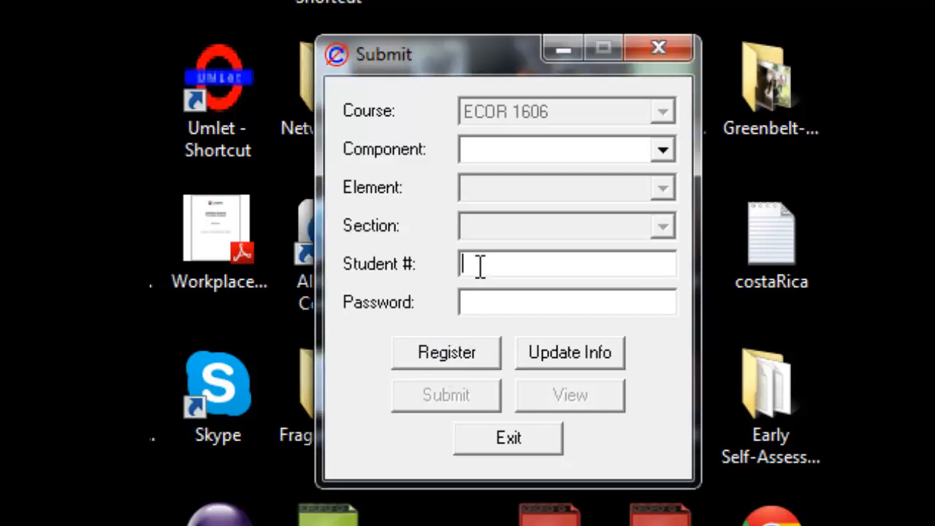
text(100123)
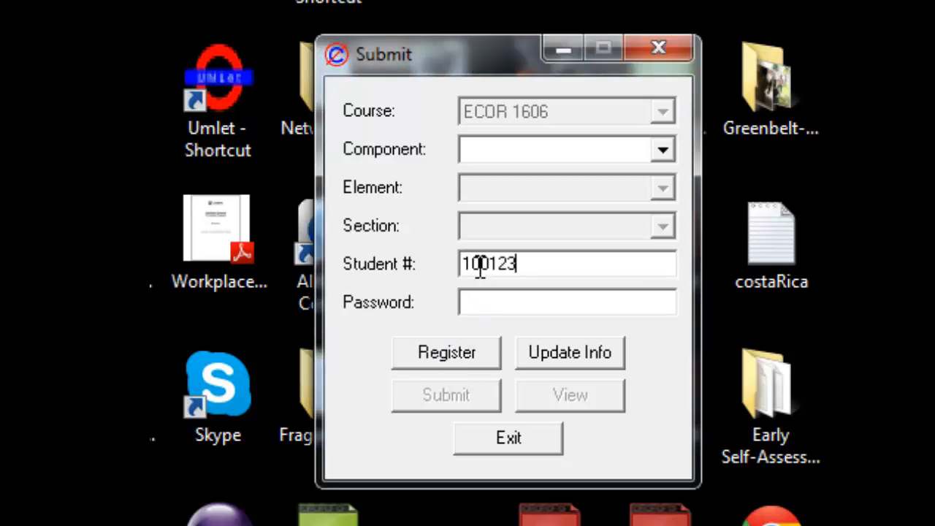
text(456)
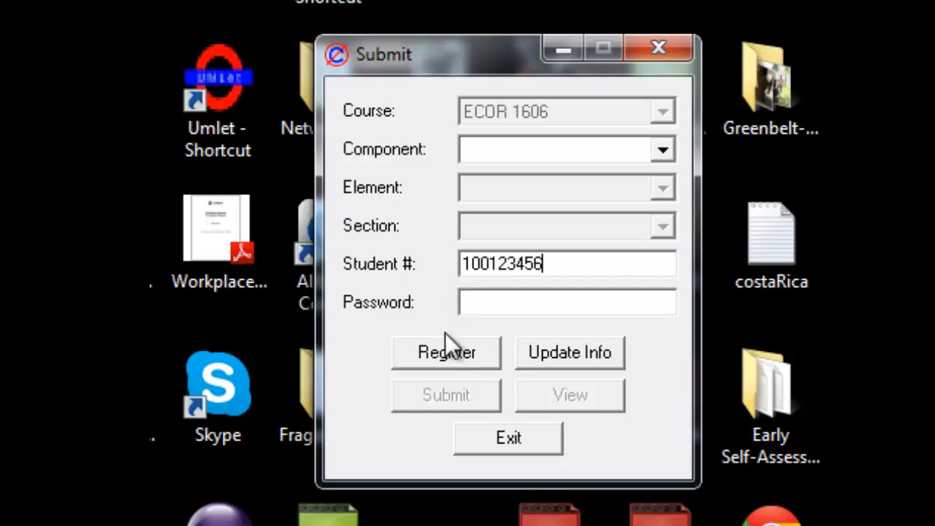
click(446, 352)
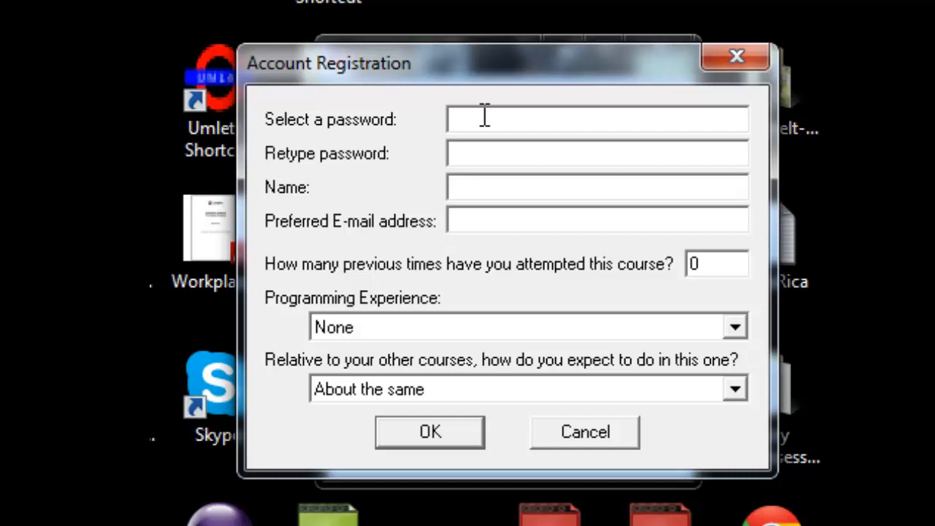
text(***)
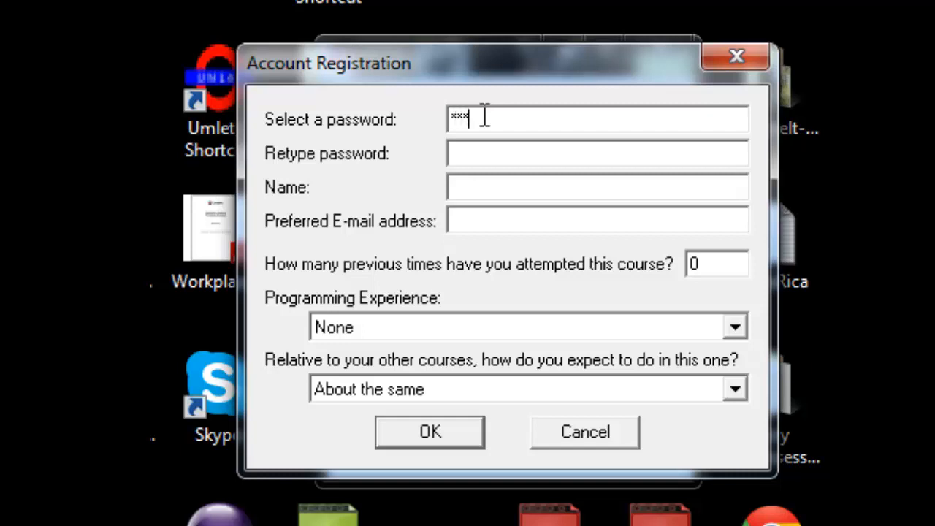
click(597, 154)
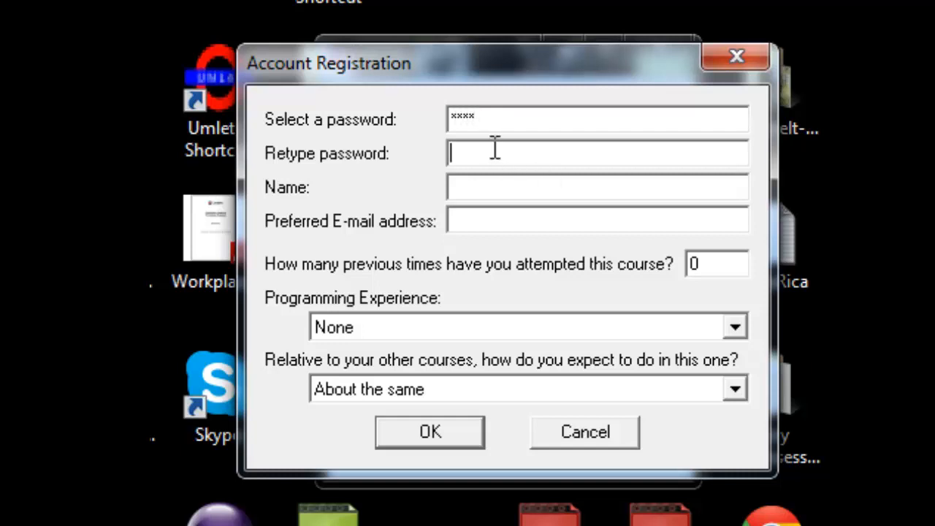
text(****)
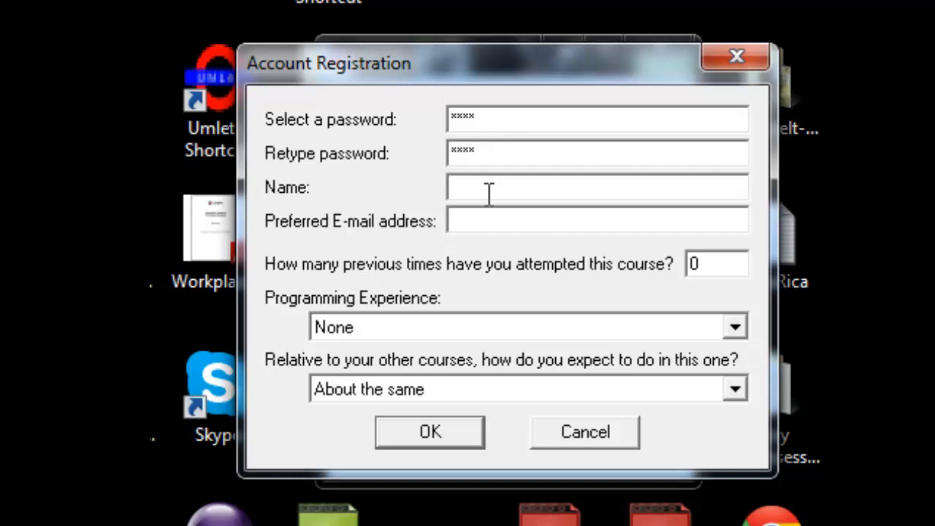
click(595, 187)
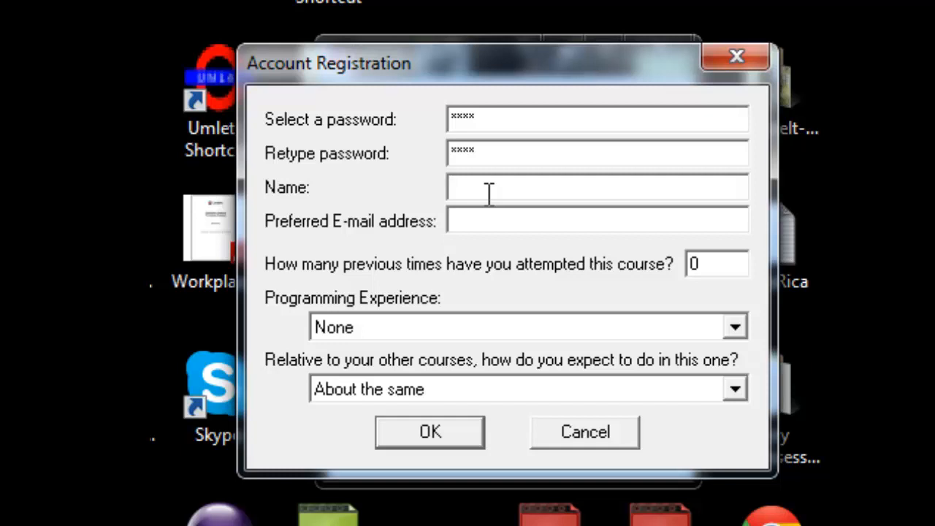
text(Student dEMO)
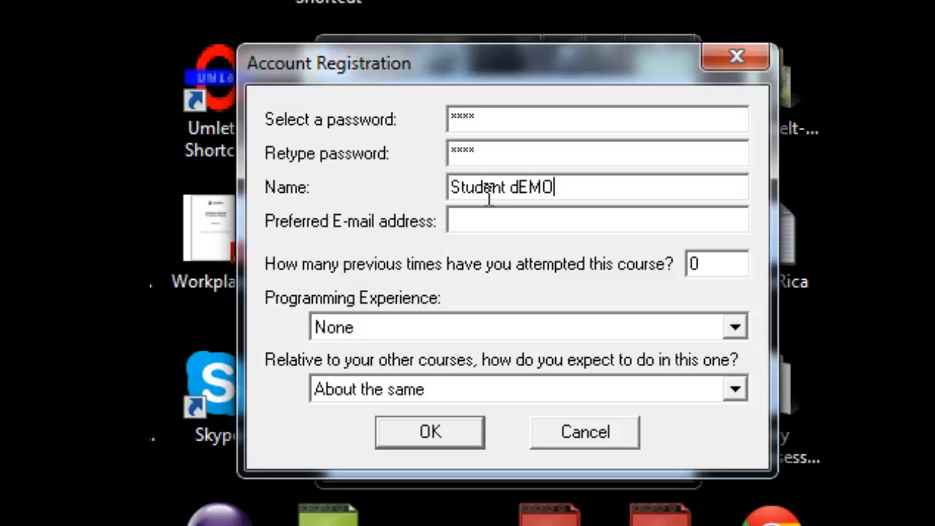
click(596, 221)
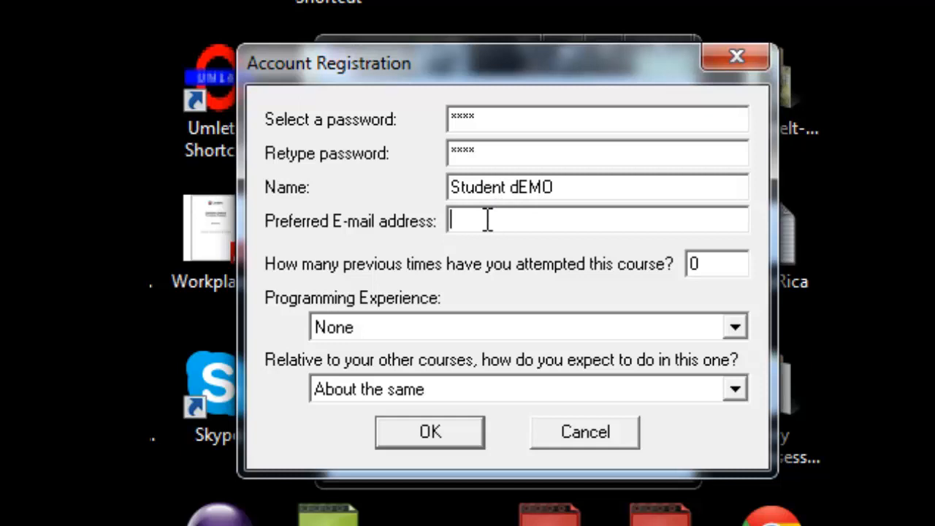
text(SAMPLE@)
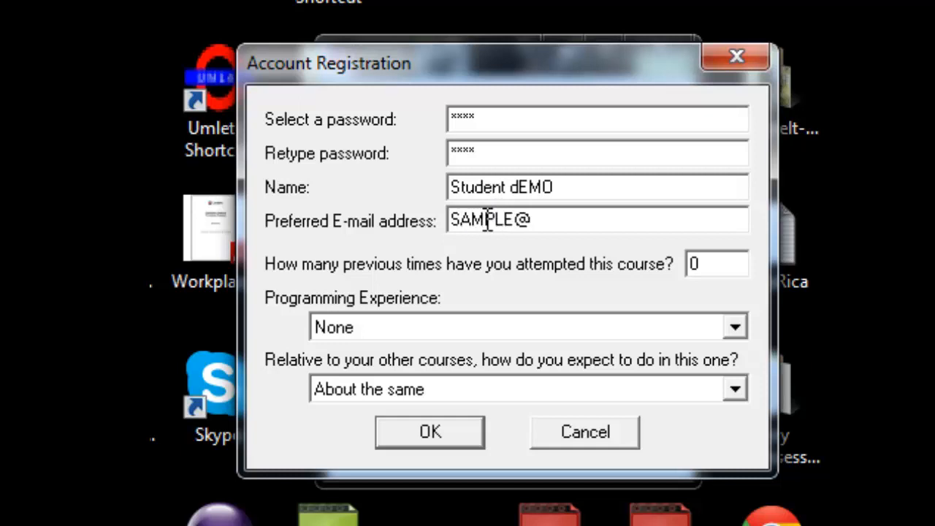
text(gmail.com)
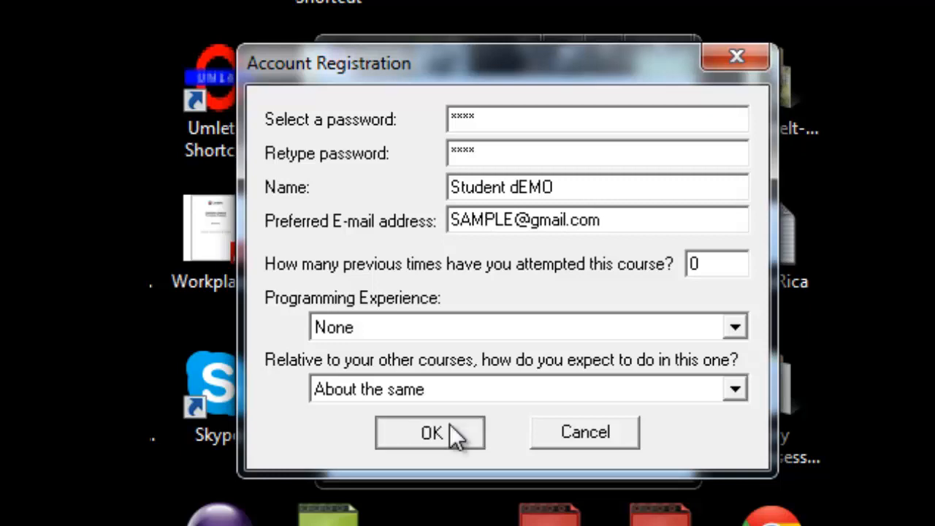
click(430, 432)
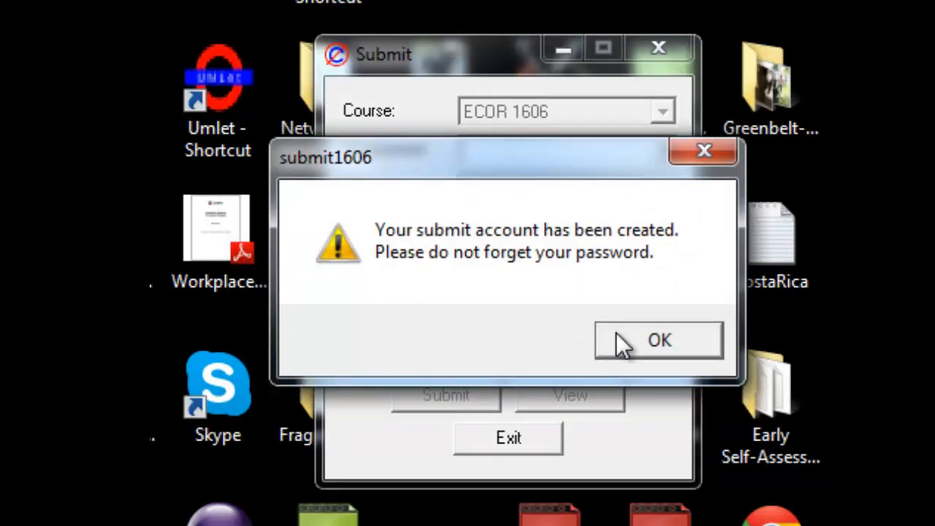
mouse_move(596, 314)
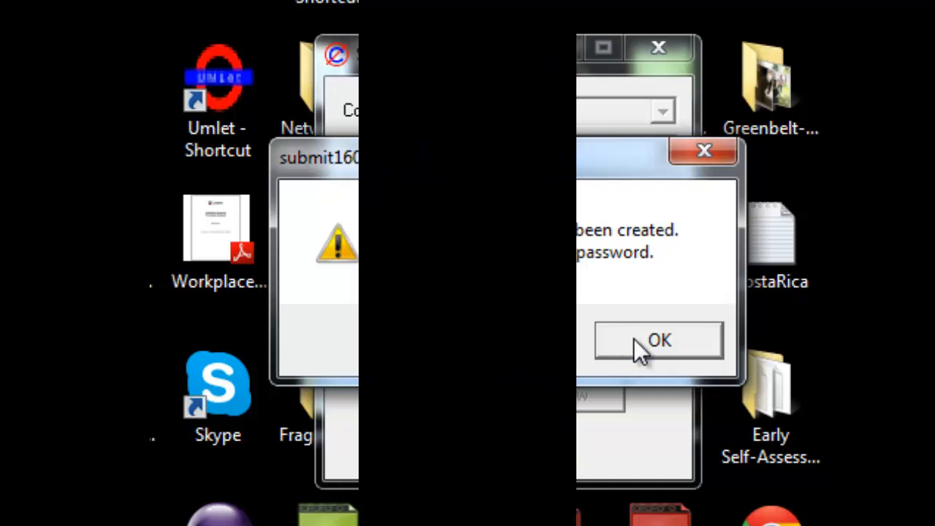
Dismiss the account notice, choose the Assignments component and enter student number 100123456
click(658, 340)
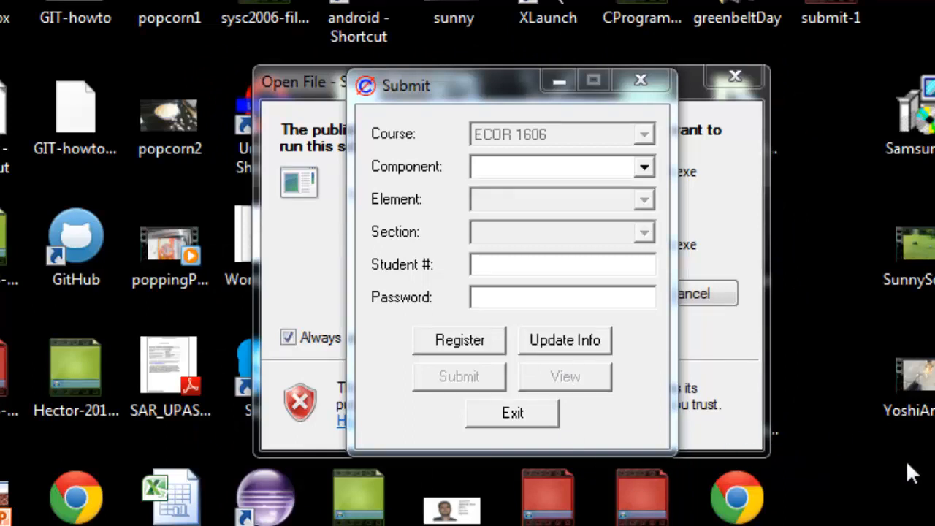
click(642, 167)
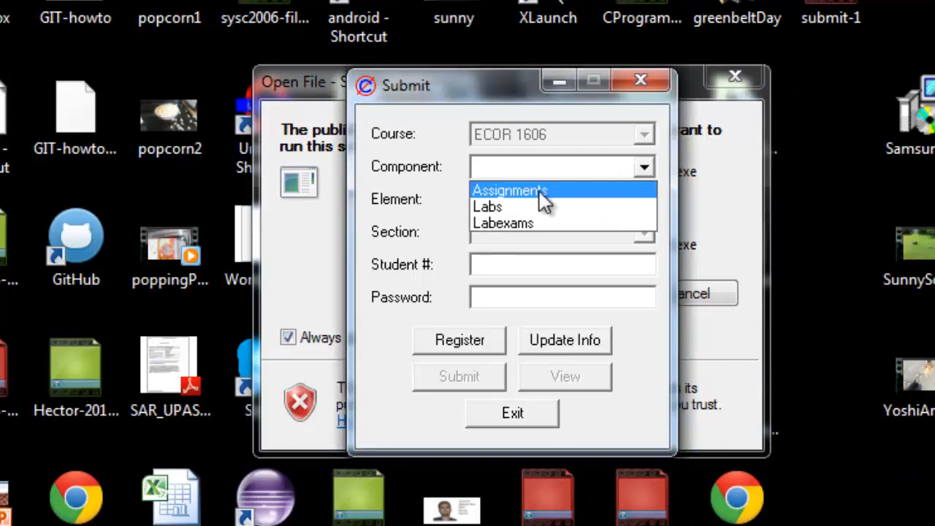
click(509, 190)
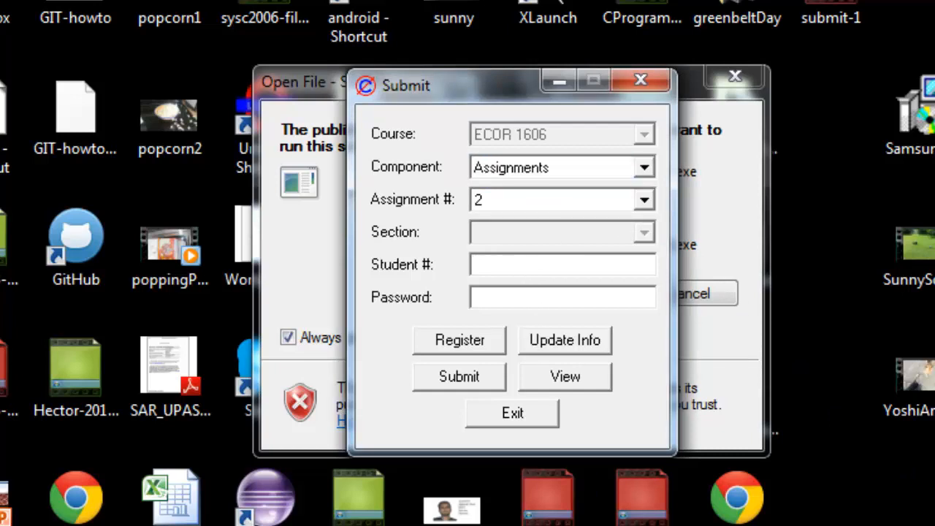
text(1001)
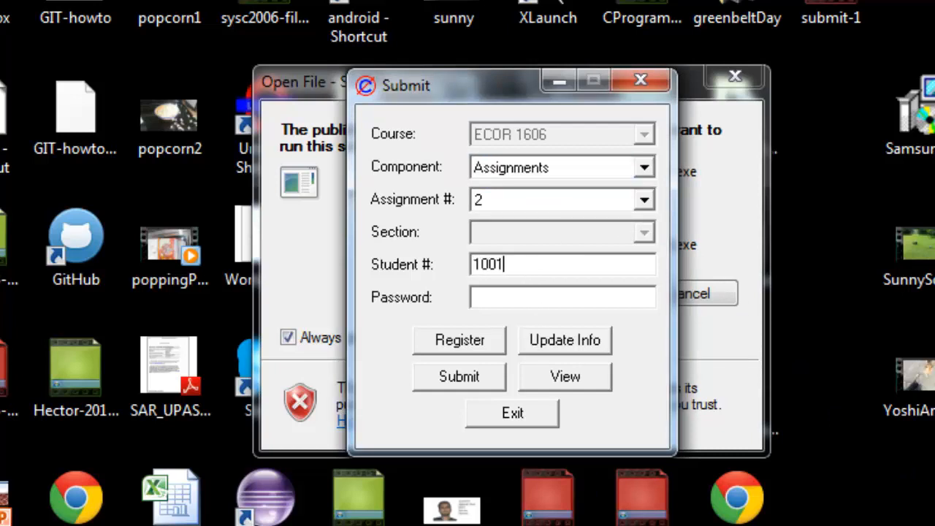
text(23456)
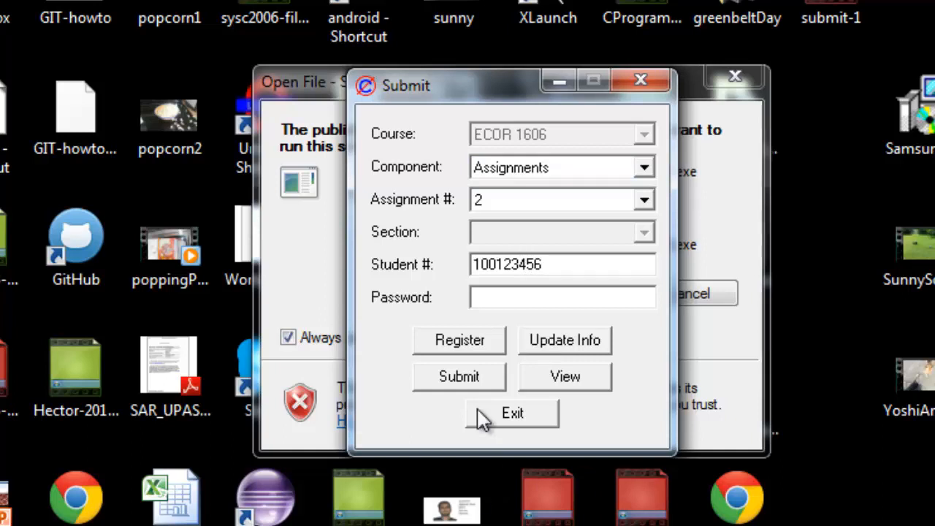
click(563, 297)
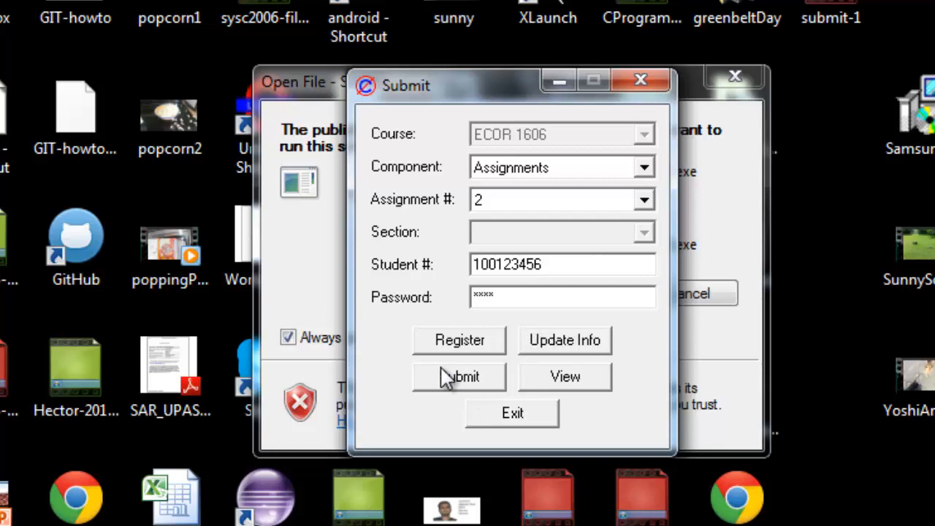
Start the submission and accept the notice requiring assign2Q1.c, assign2Q2.c and assign2Q3.c
click(460, 376)
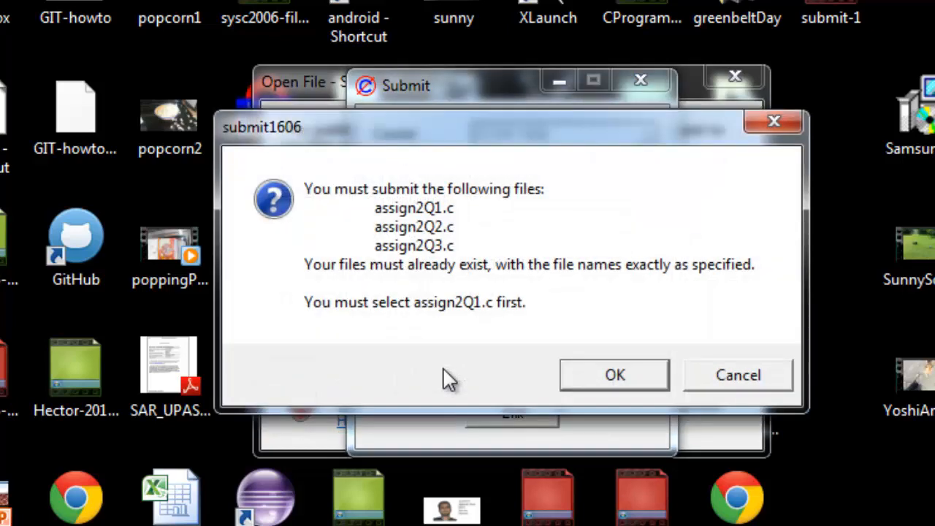
mouse_move(380, 227)
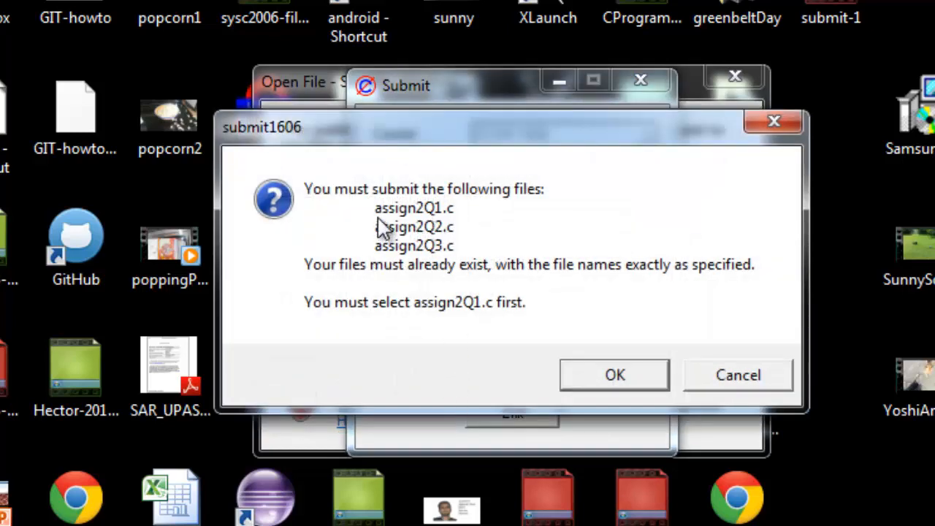
mouse_move(397, 260)
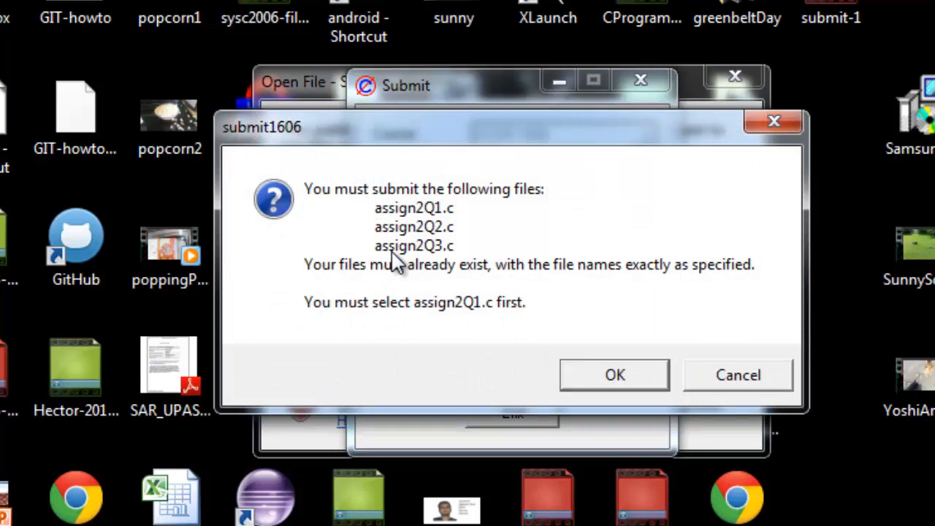
mouse_move(400, 230)
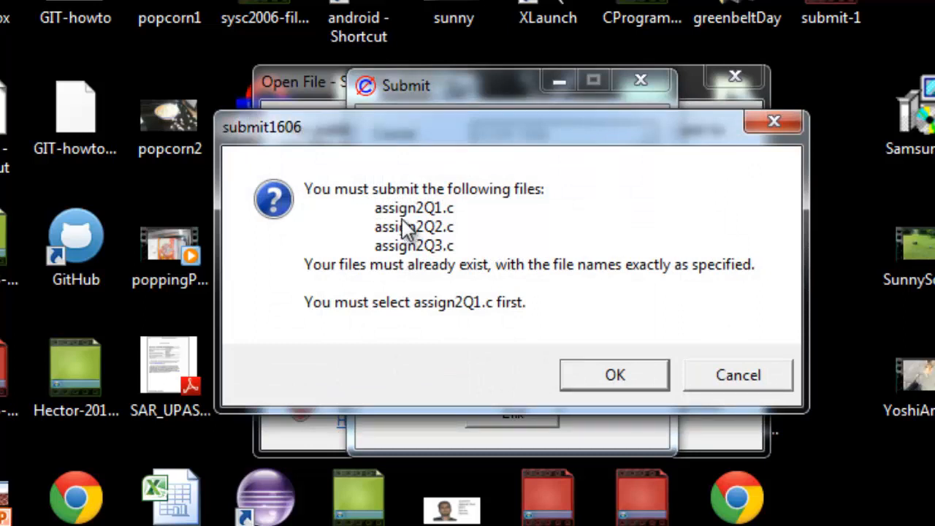
mouse_move(380, 226)
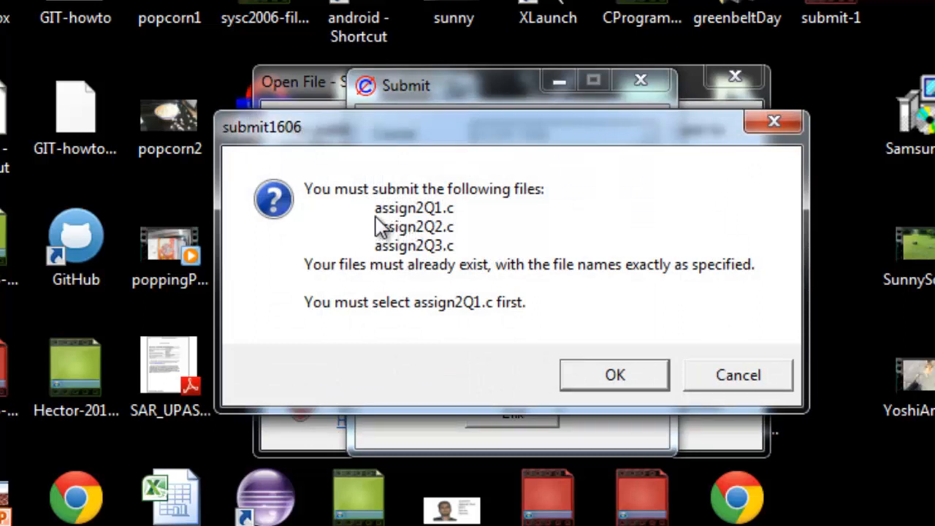
mouse_move(435, 227)
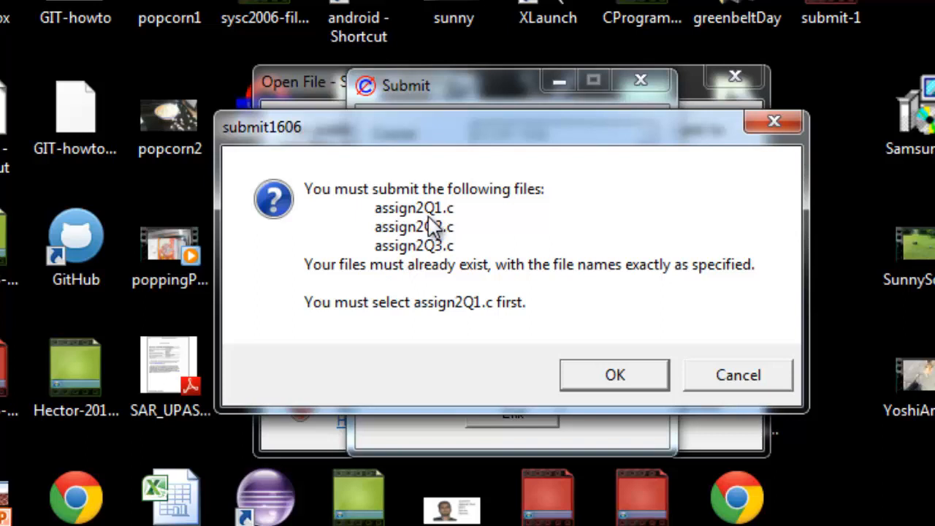
mouse_move(450, 234)
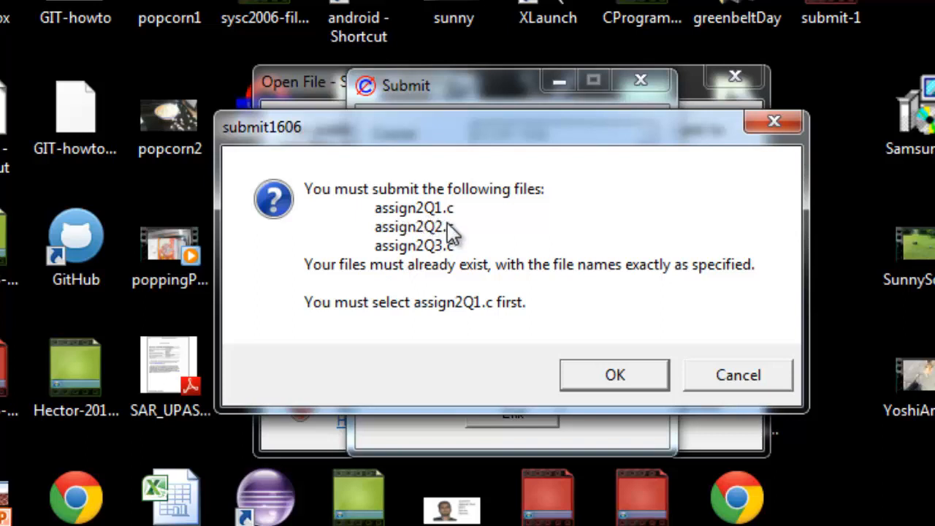
mouse_move(453, 230)
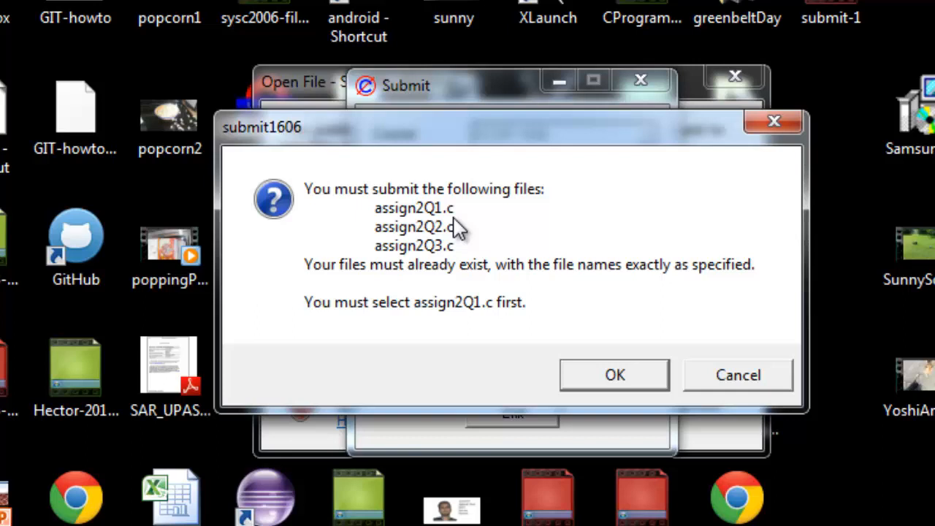
mouse_move(475, 286)
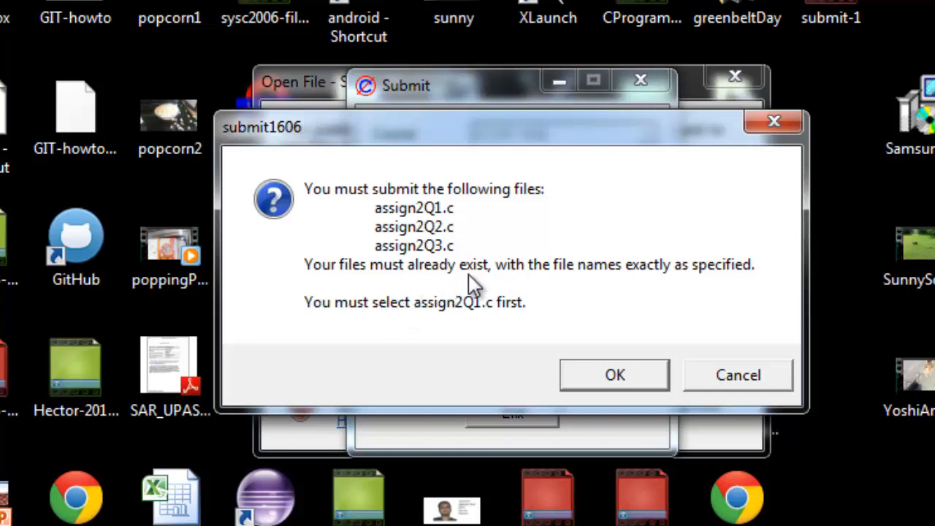
mouse_move(475, 324)
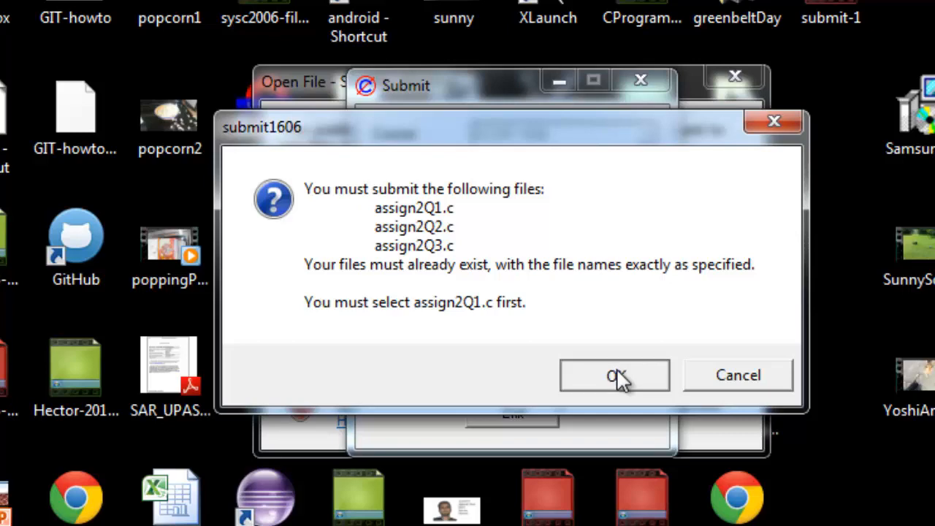
click(614, 375)
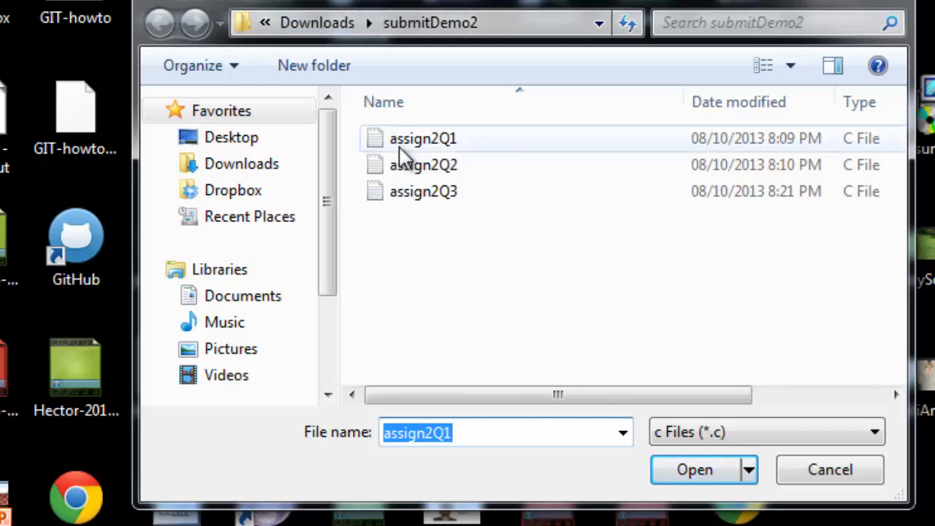
Open assign2Q1 from the Downloads > submitDemo2 folder
click(422, 138)
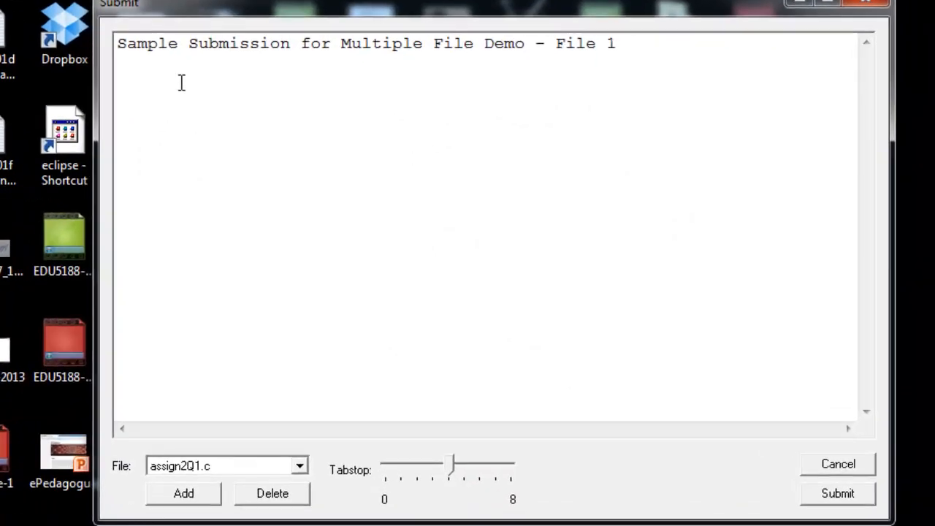
mouse_move(256, 457)
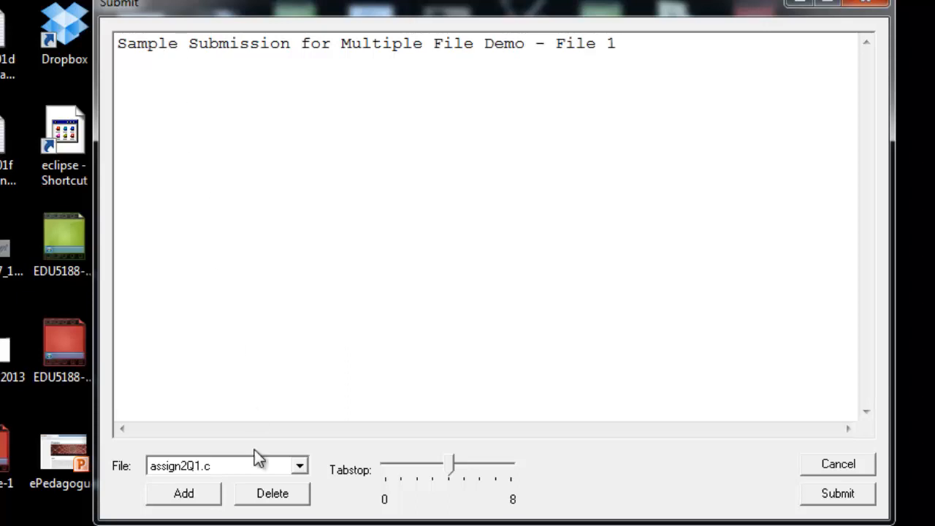
Check assign2Q3.c, add the files and submit all three, receiving serial number 2054
click(298, 465)
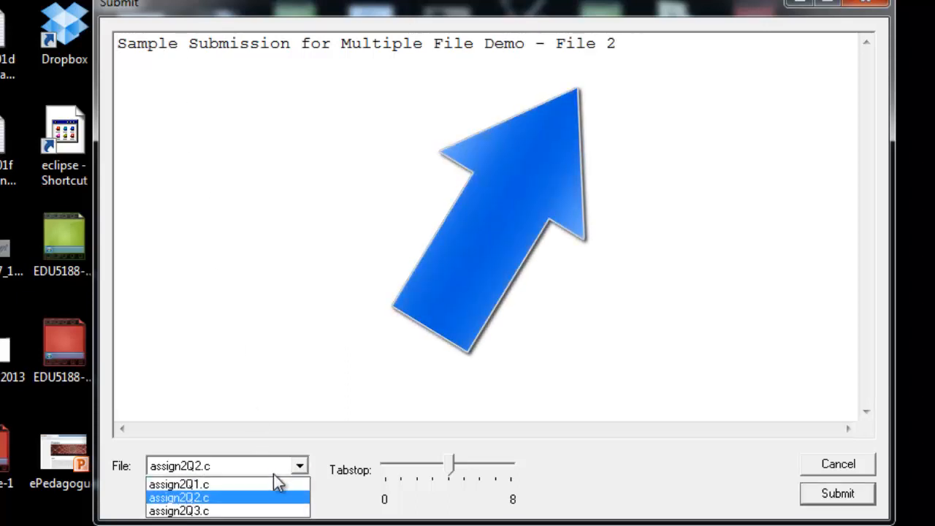
click(178, 511)
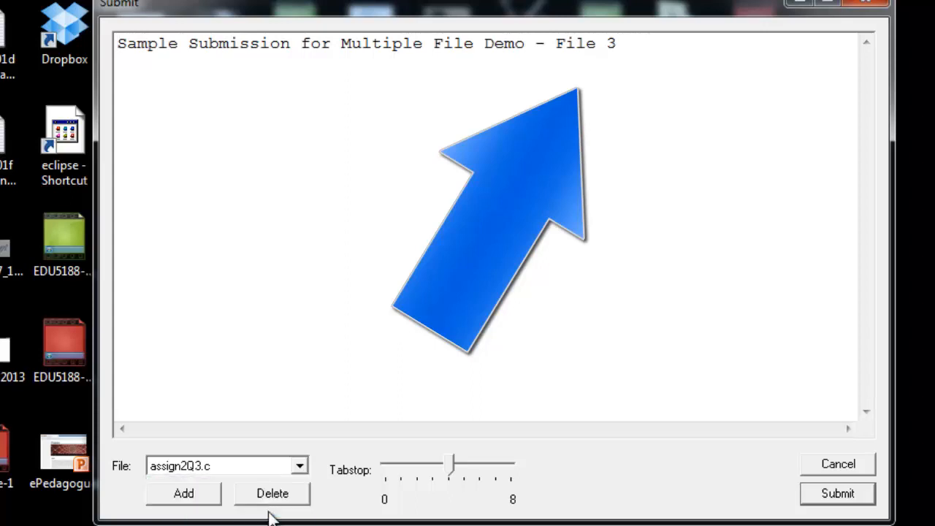
mouse_move(280, 467)
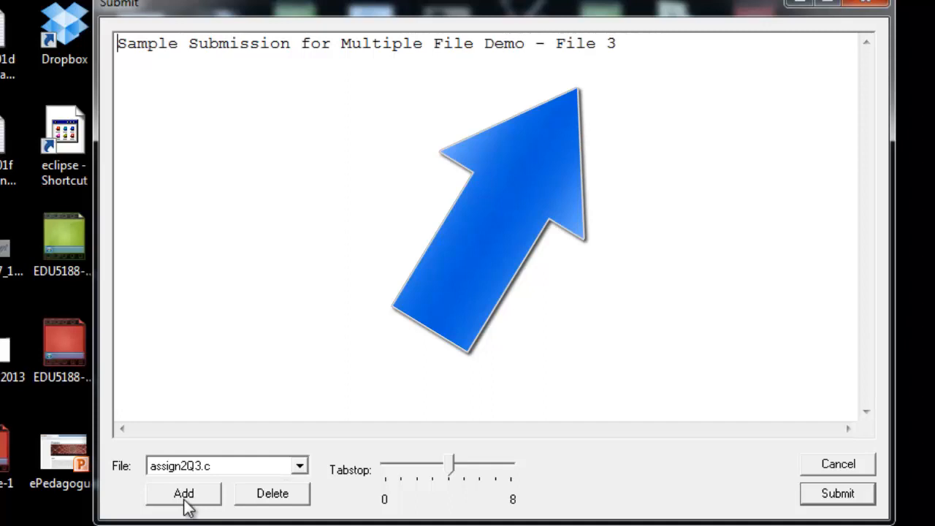
click(183, 493)
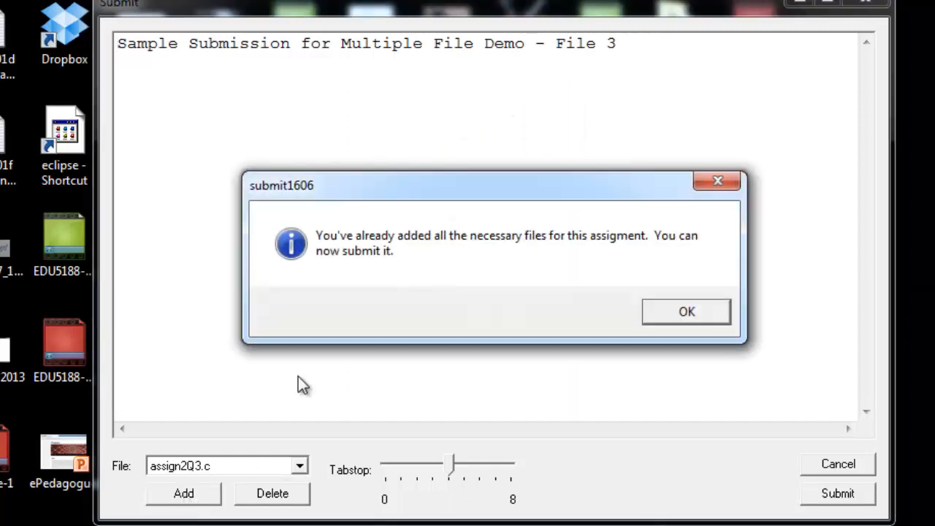
mouse_move(415, 262)
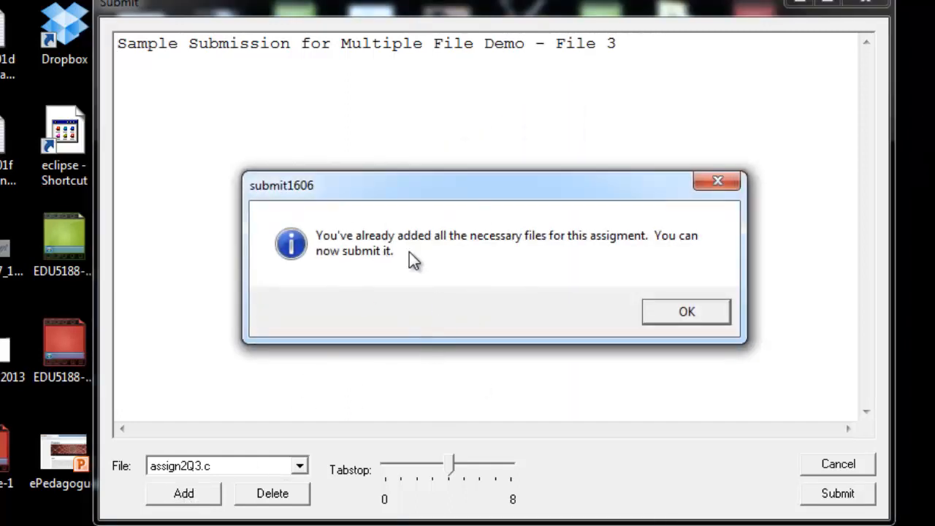
mouse_move(685, 312)
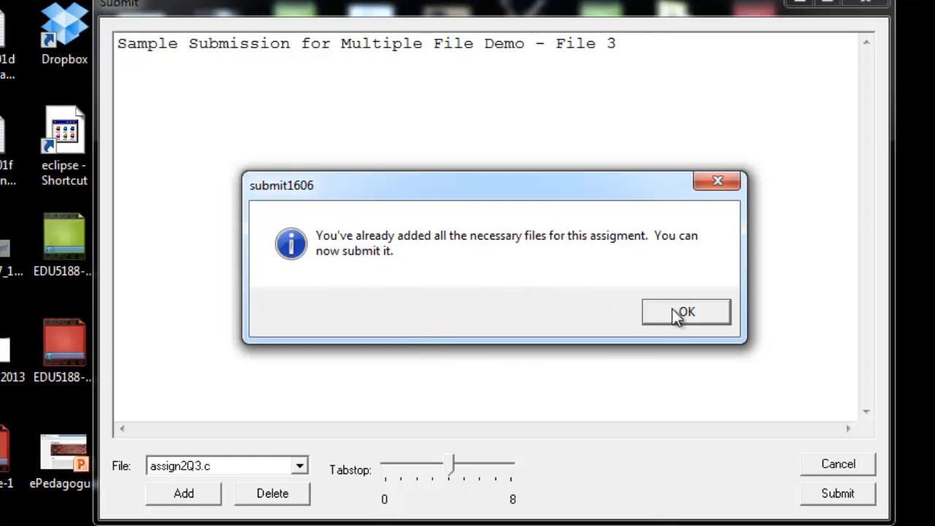
click(685, 312)
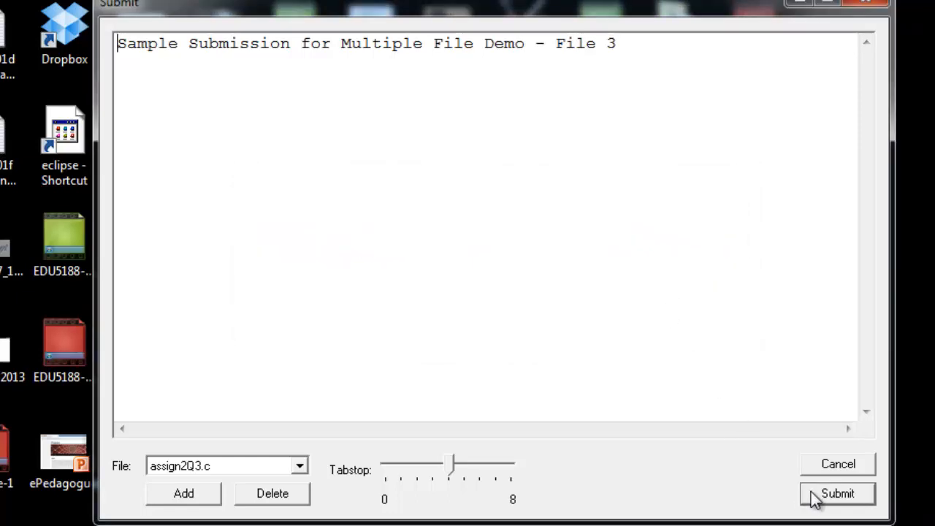
click(837, 493)
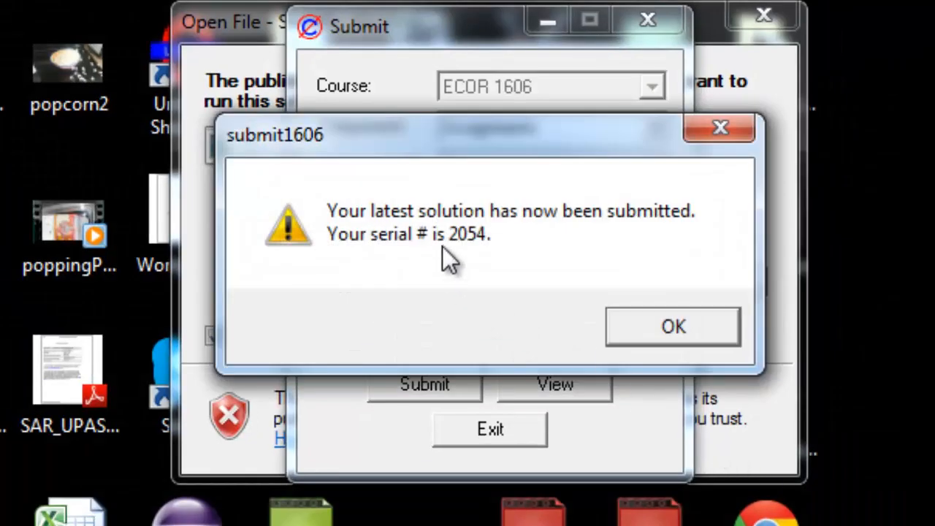
mouse_move(457, 278)
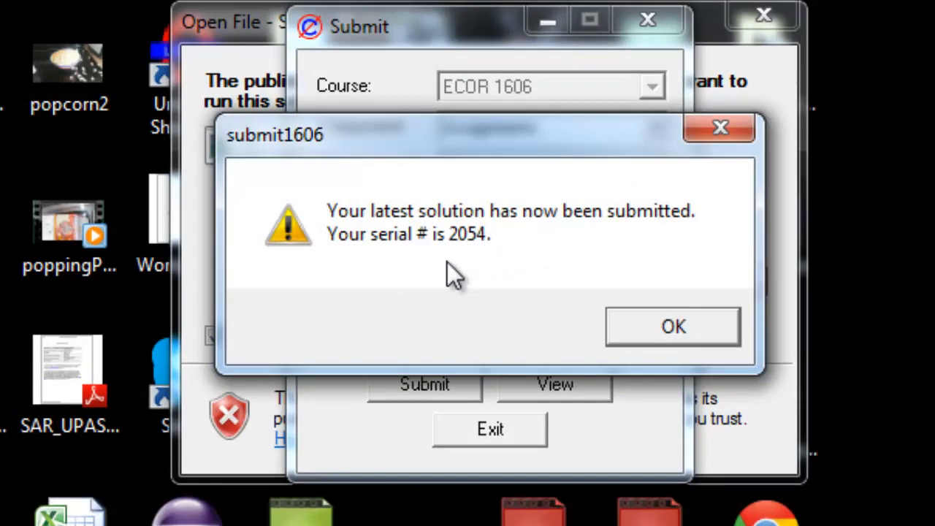
Dismiss the serial-number confirmation and bring up the submitted files for viewing
click(672, 326)
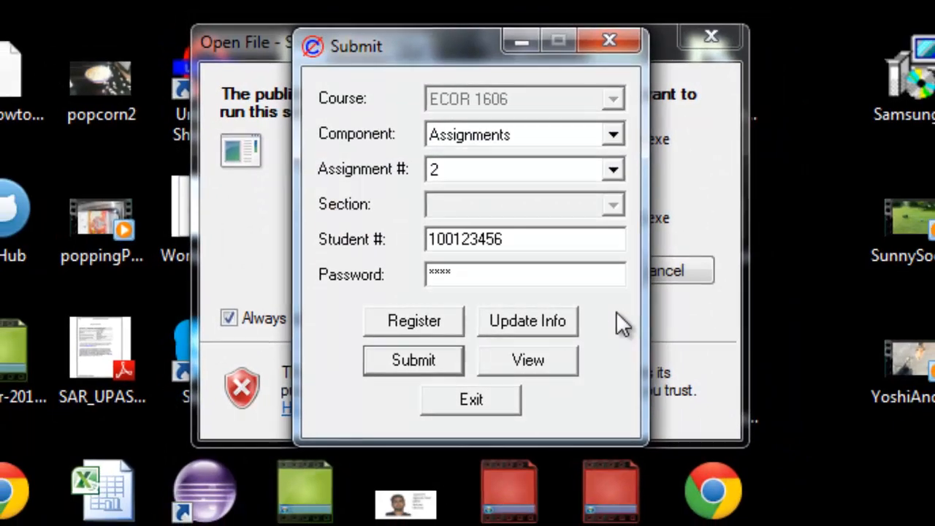
click(413, 359)
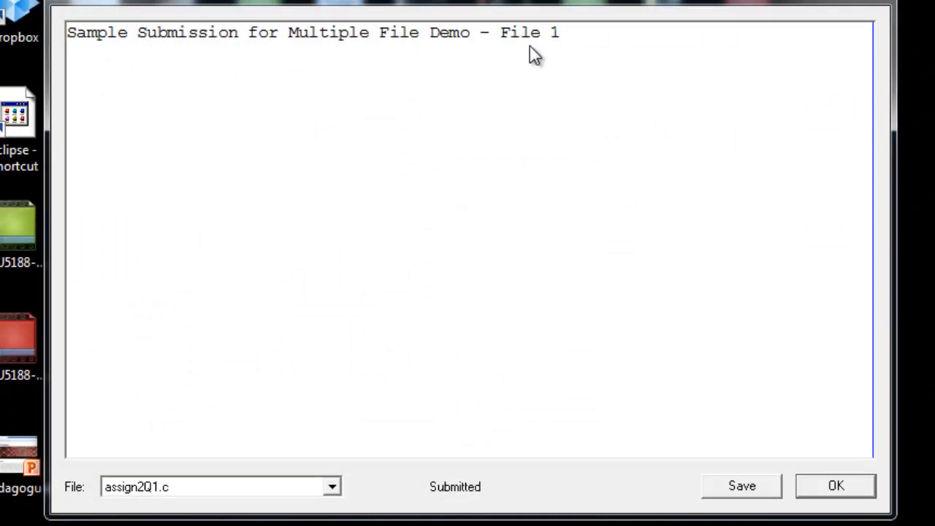
mouse_move(602, 77)
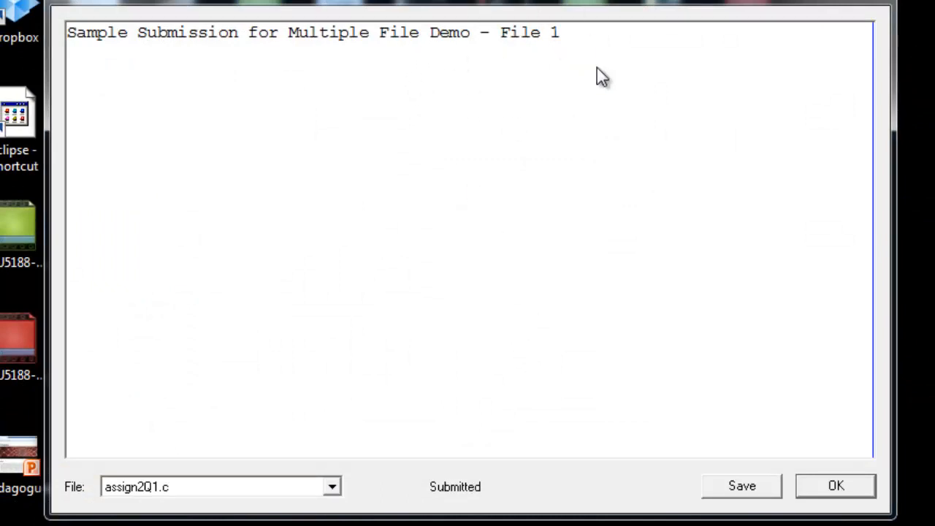
Show the submitted assign2Q2.c and reopen the submitted-file list
click(332, 486)
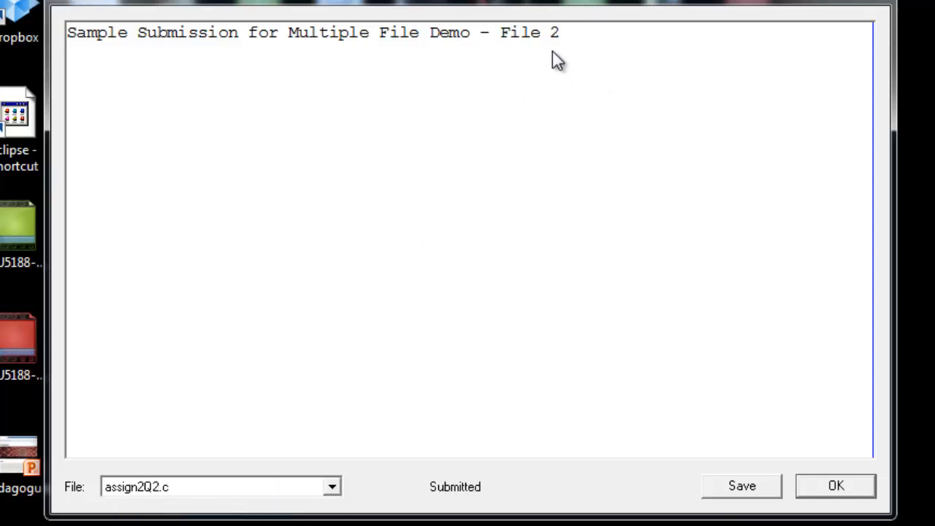
click(331, 486)
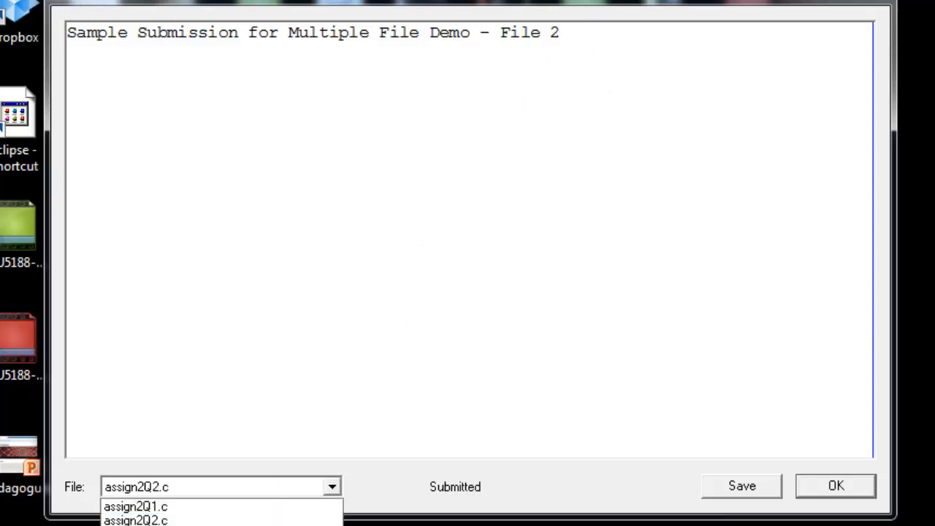